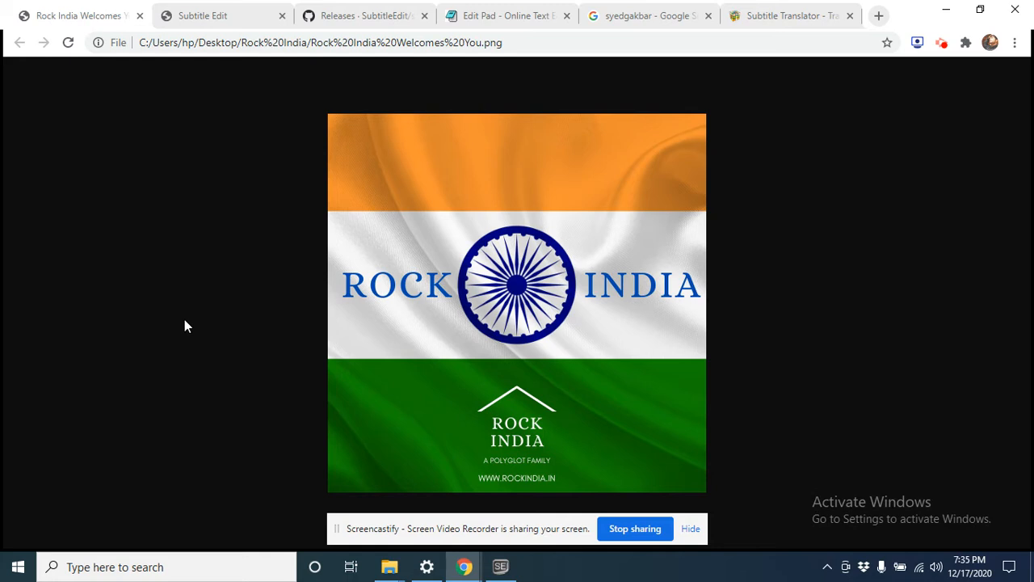
pyautogui.moveTo(193, 323)
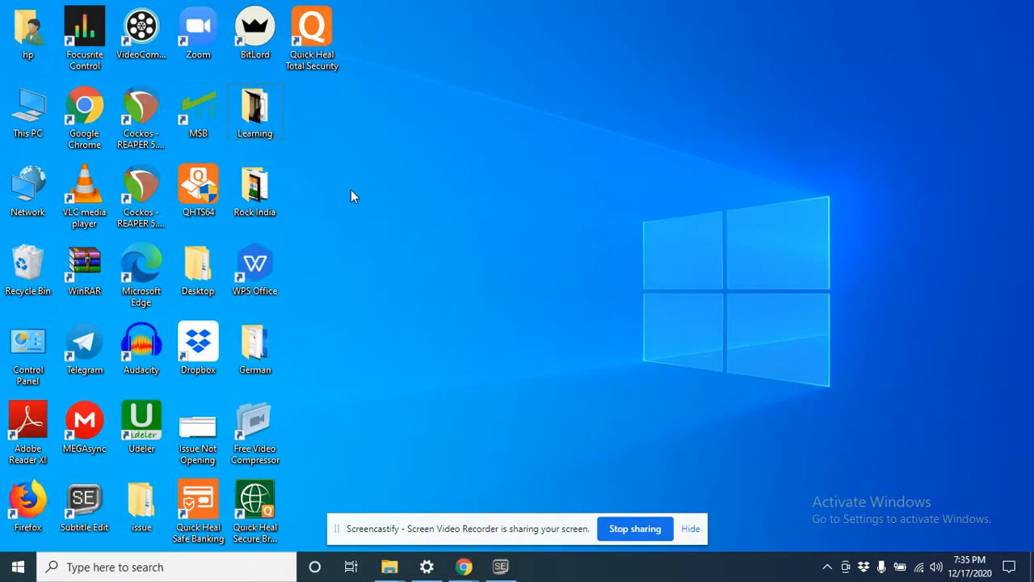
# Step: Open the Learning folder holding the Ambition video and its Russian subtitle file
pyautogui.doubleClick(255, 112)
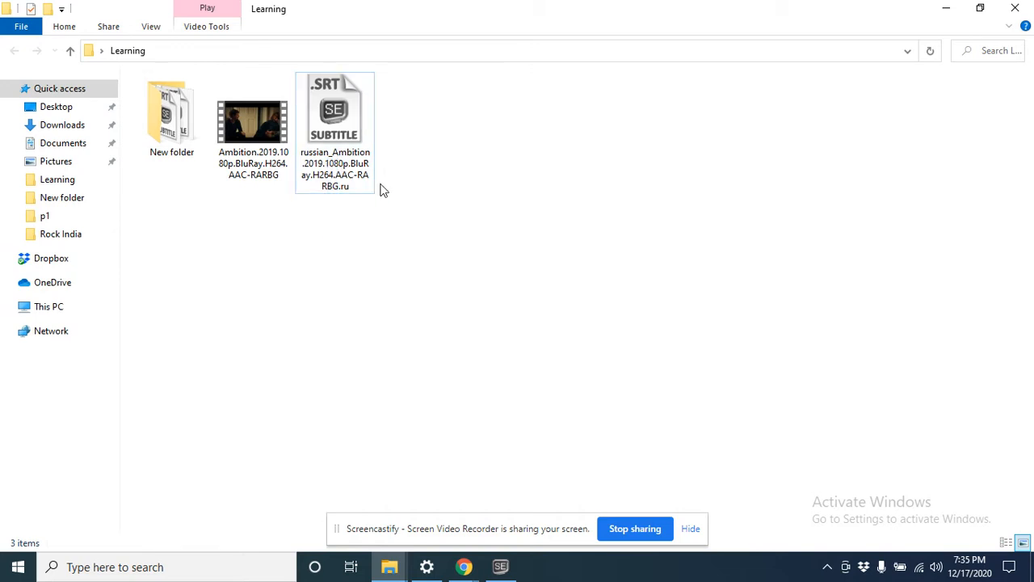
pyautogui.moveTo(361, 218)
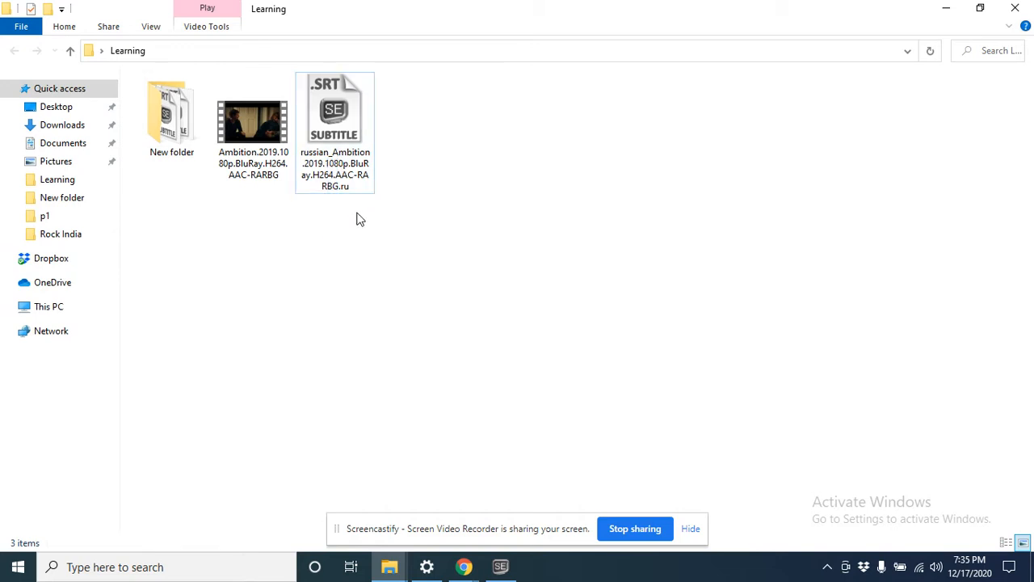
pyautogui.moveTo(466, 553)
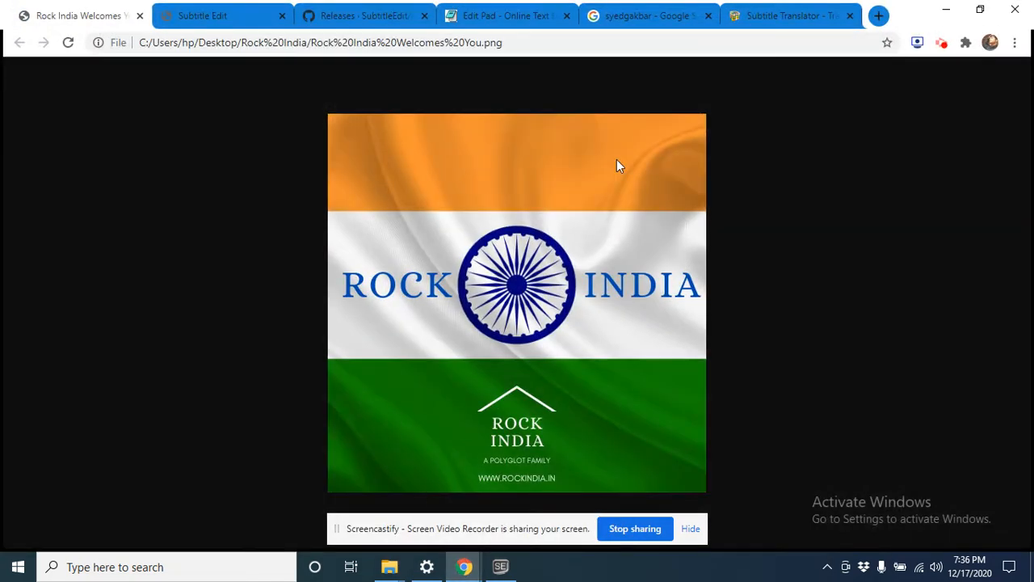
# Step: Switch to the Google results tab listing the syedgakbar Subtitle Translator site
pyautogui.click(646, 17)
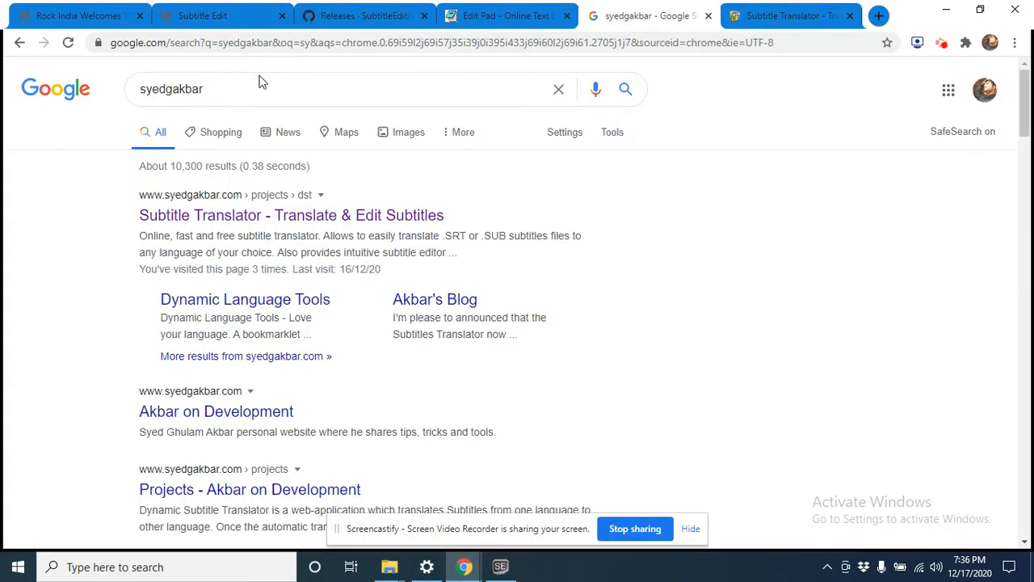
pyautogui.moveTo(97, 233)
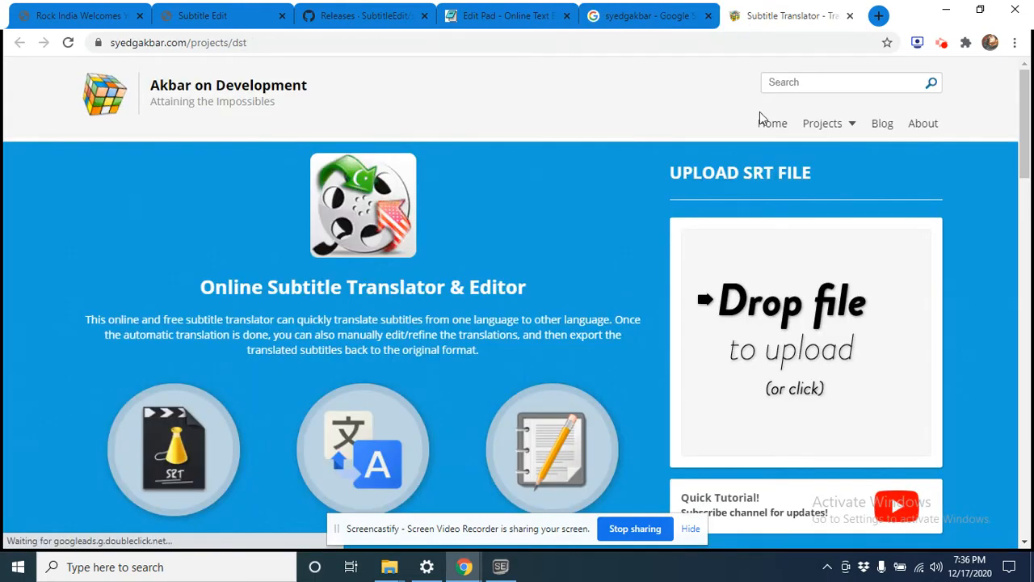
pyautogui.moveTo(776, 338)
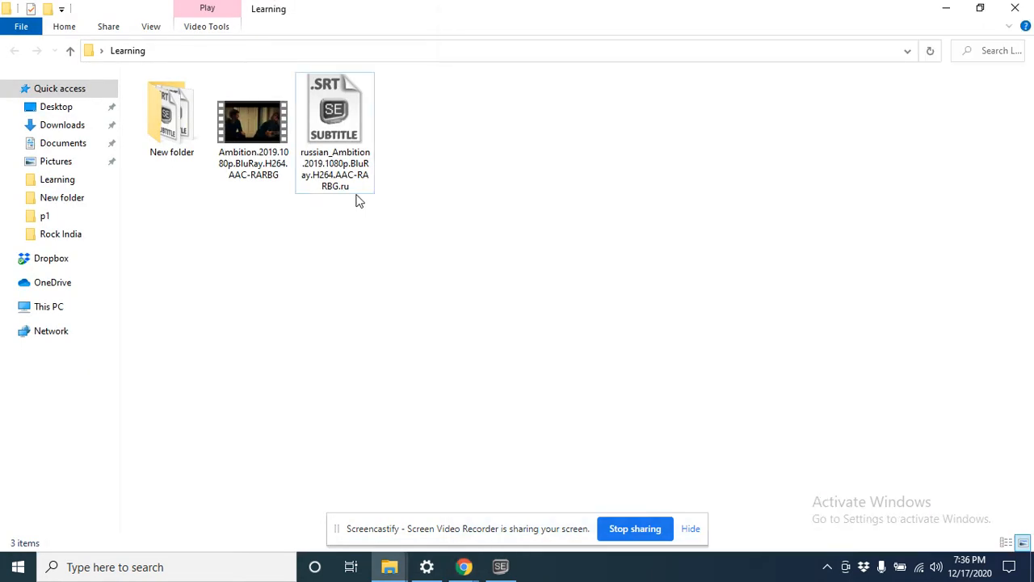
# Step: Drag the russian_Ambition SRT file onto the translator's upload box
pyautogui.click(463, 565)
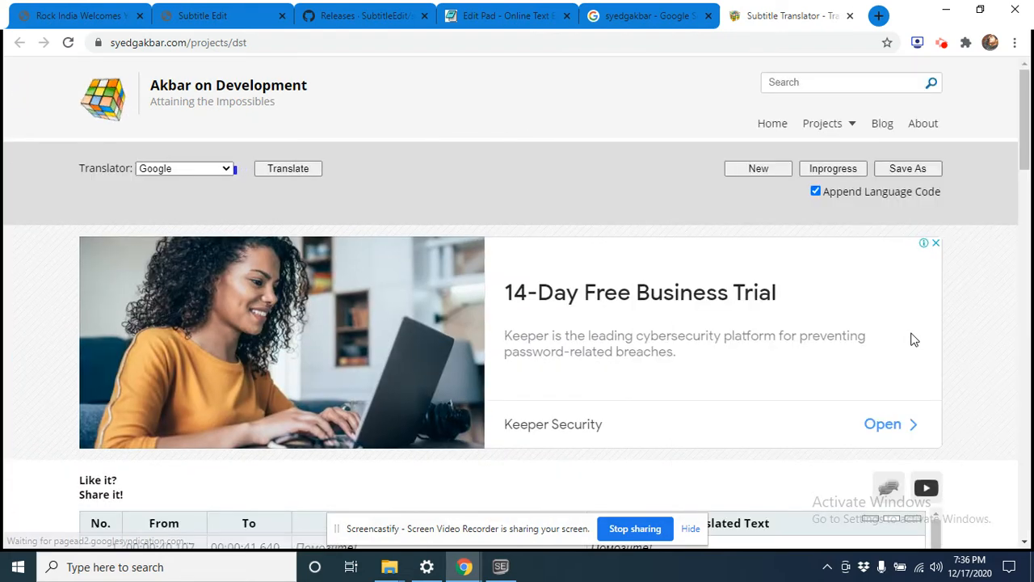
pyautogui.scroll(-3)
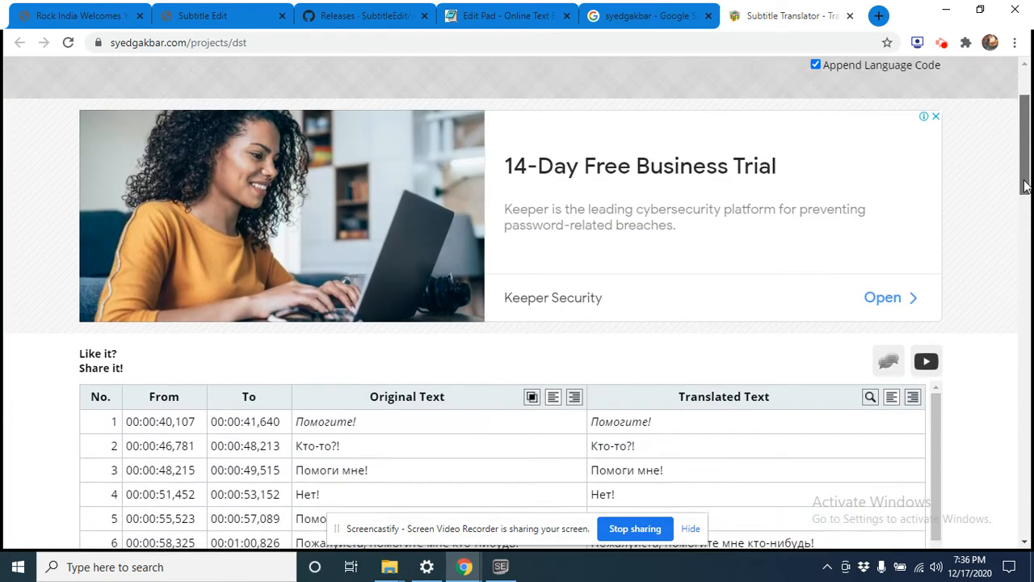
pyautogui.scroll(-3)
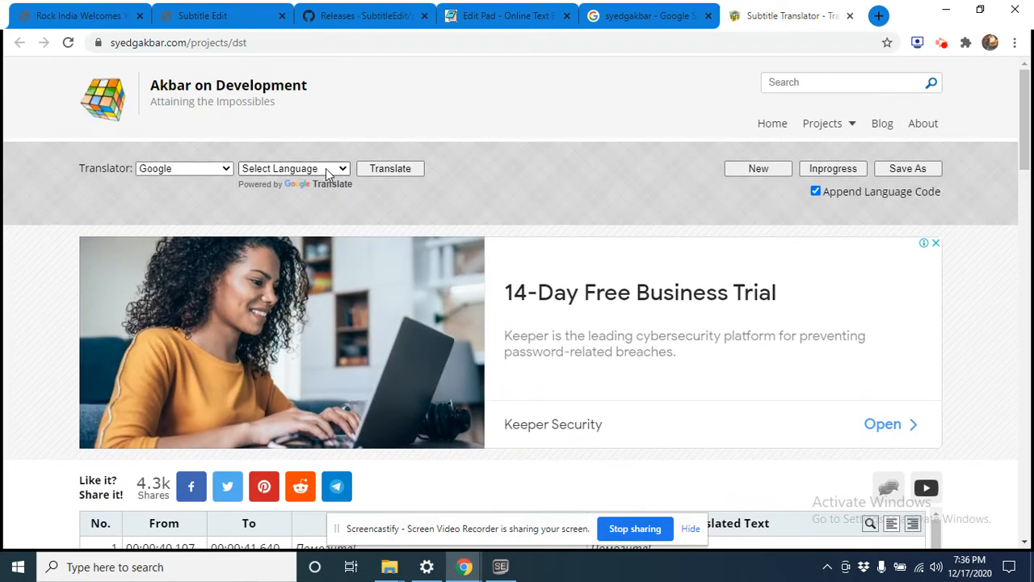
# Step: Choose English as the target language so each Russian line gets an English translation
pyautogui.click(294, 168)
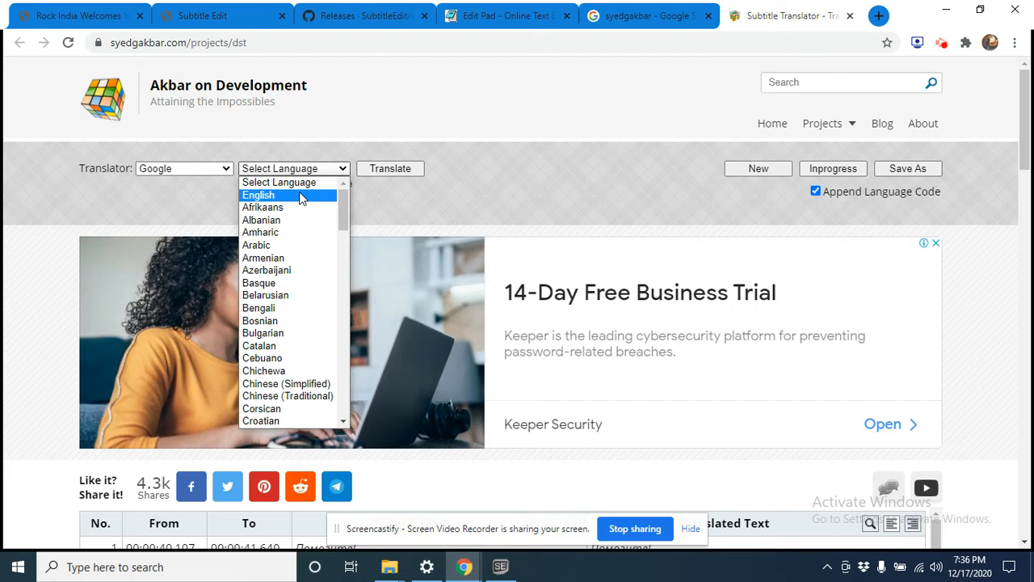
pyautogui.click(259, 194)
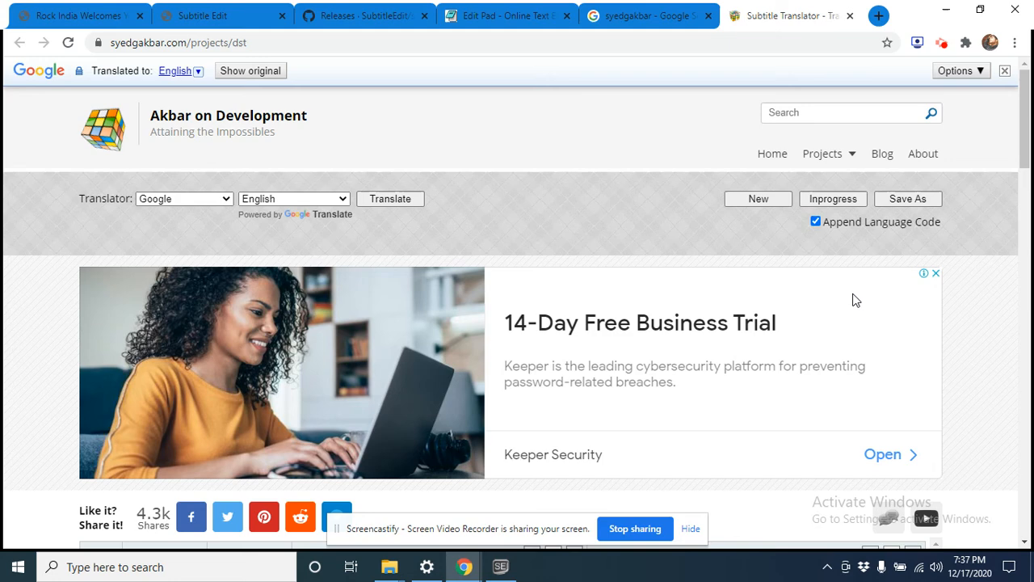
pyautogui.scroll(-3)
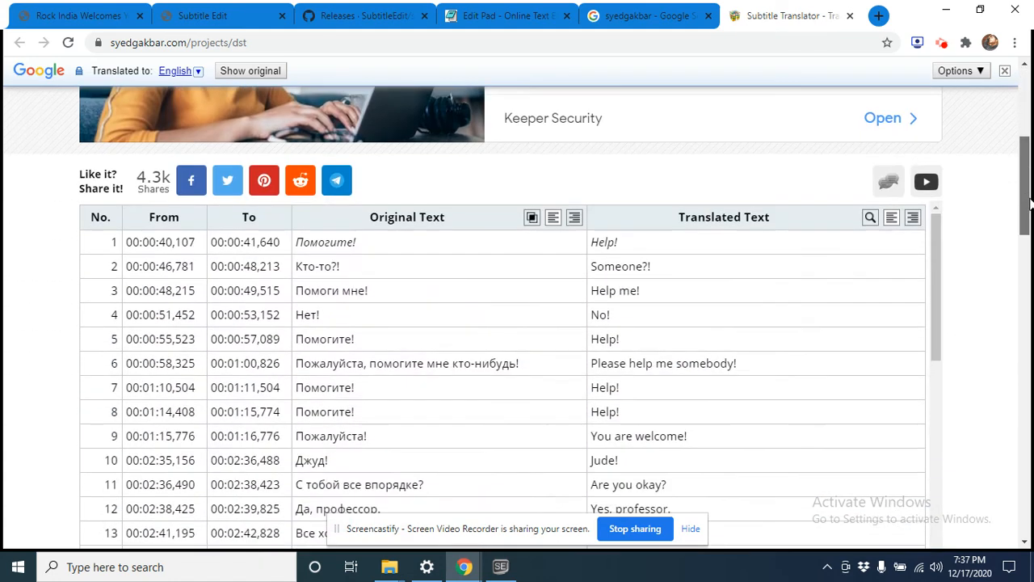
# Step: Review the translations and save the English Ambition subtitles as a downloaded SRT file
pyautogui.scroll(-3)
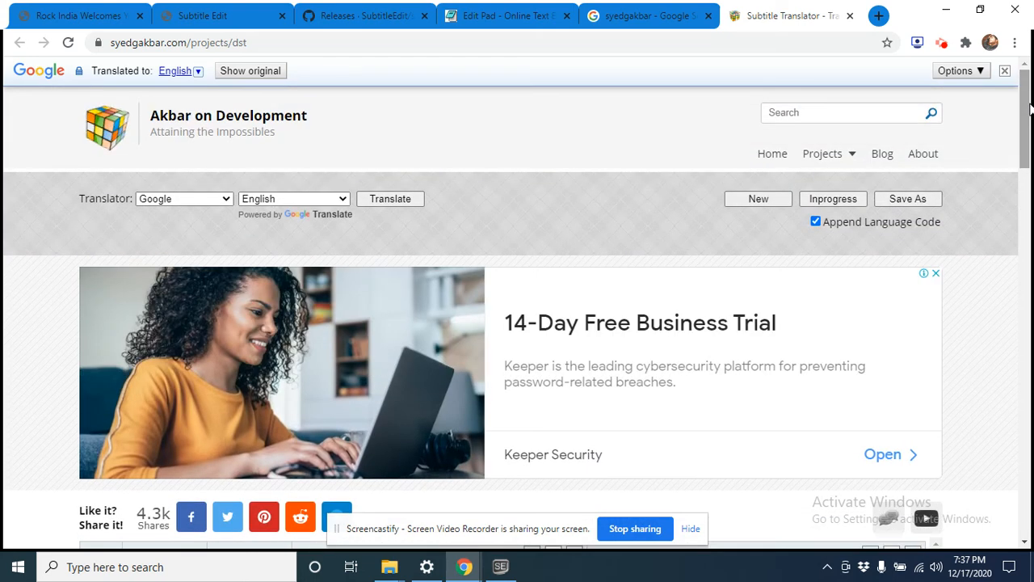
pyautogui.moveTo(908, 199)
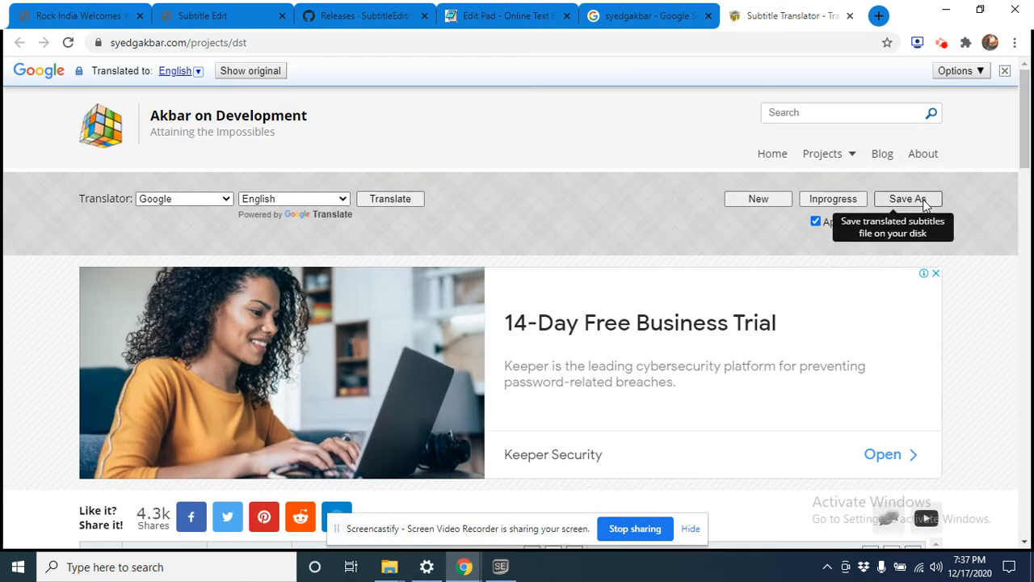
pyautogui.click(908, 199)
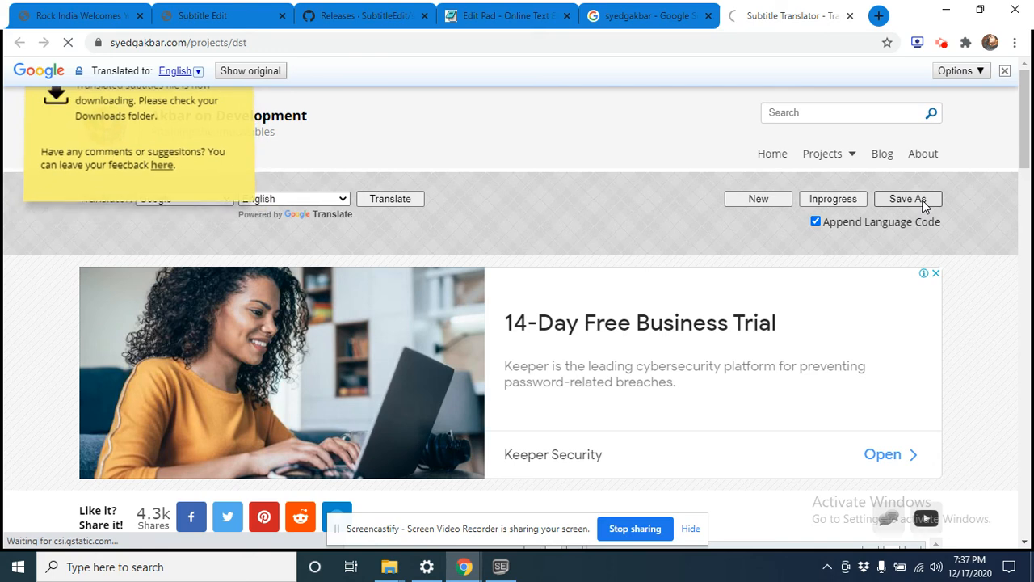
pyautogui.click(908, 199)
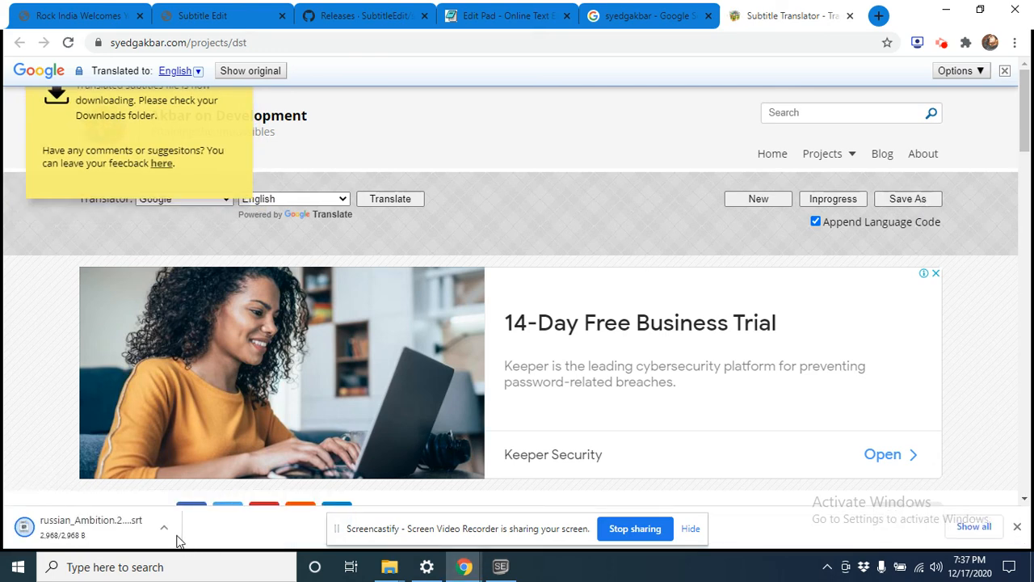